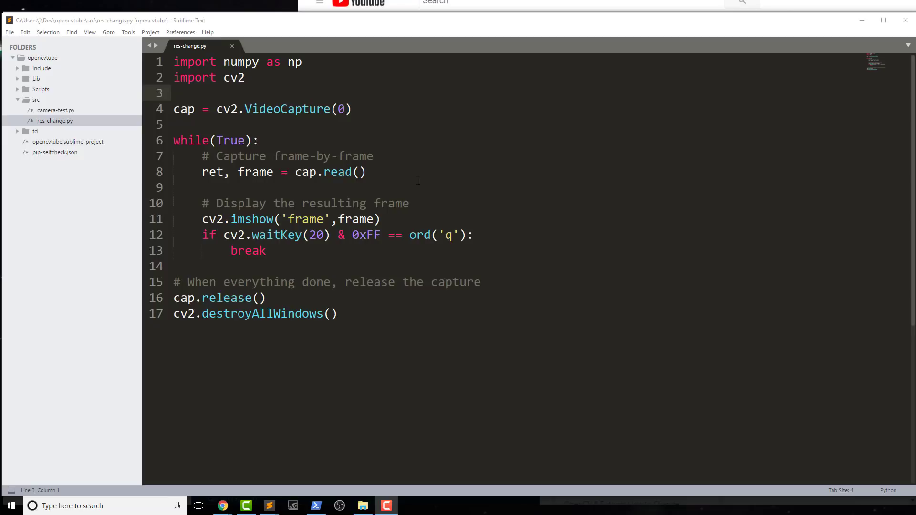
pyautogui.moveTo(394, 153)
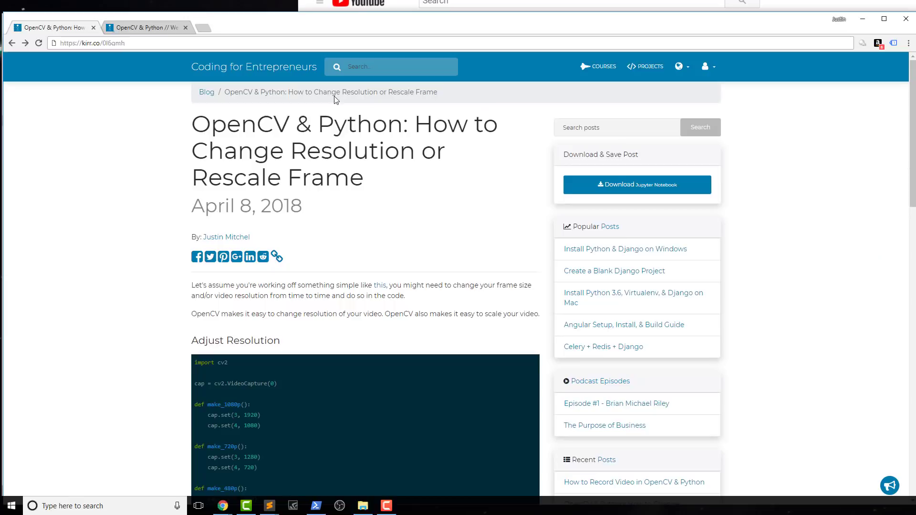
# - Copy make_1080p, make_720p, make_480p and change_res from the Chrome article, then return to the editor
pyautogui.scroll(-3)
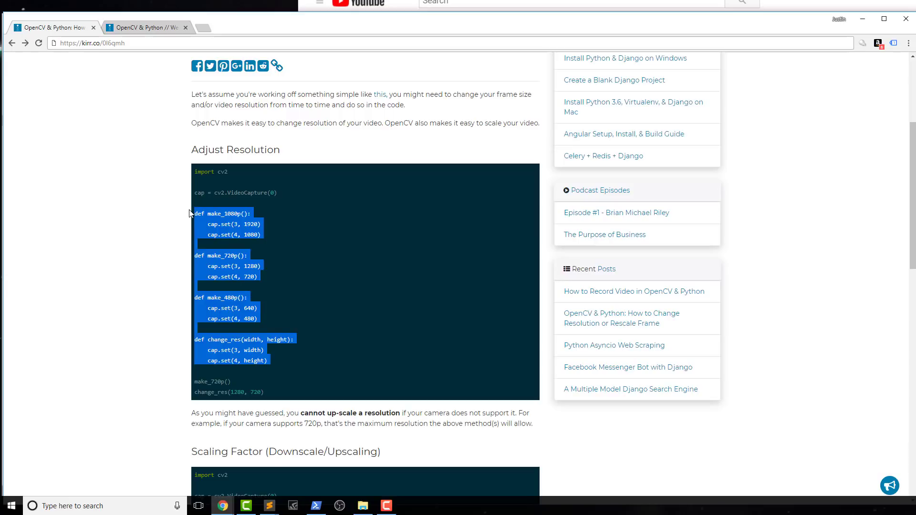
pyautogui.press('alt+tab')
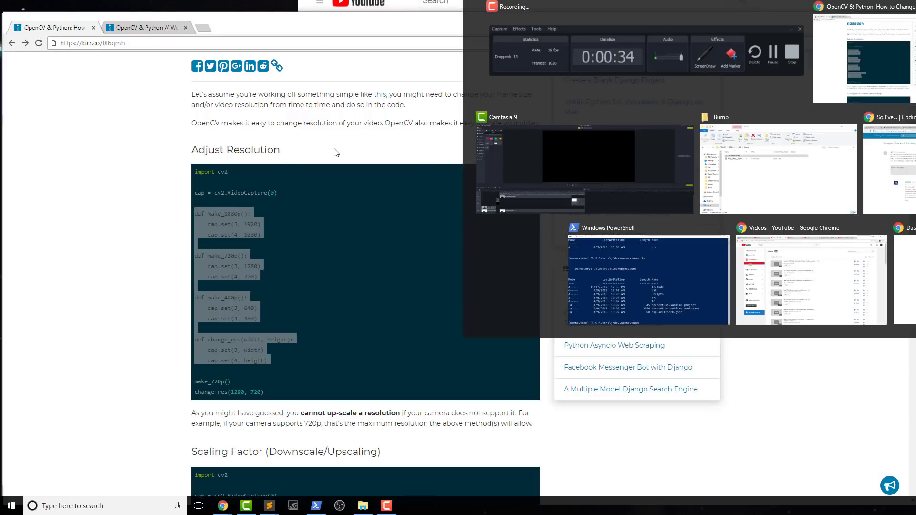
pyautogui.click(268, 505)
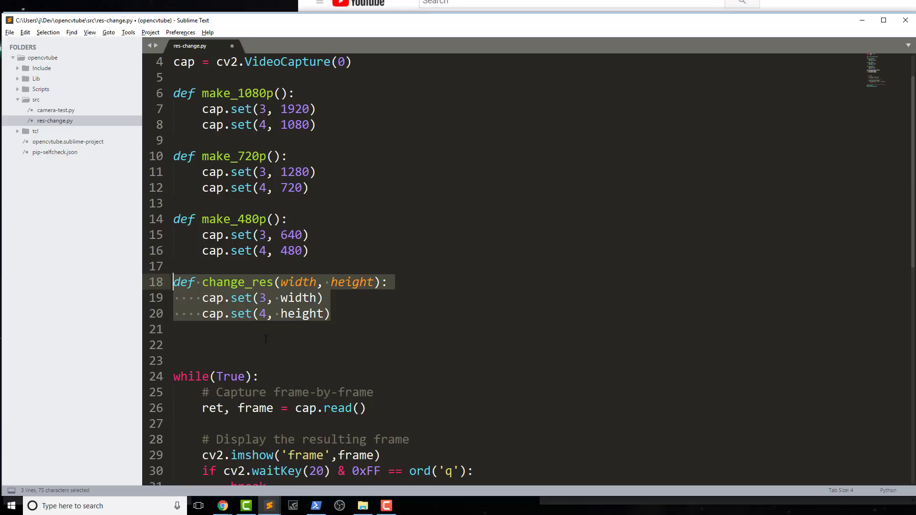
# - Paste the four resolution functions below the VideoCapture line, review them, and save res-change.py
pyautogui.click(265, 345)
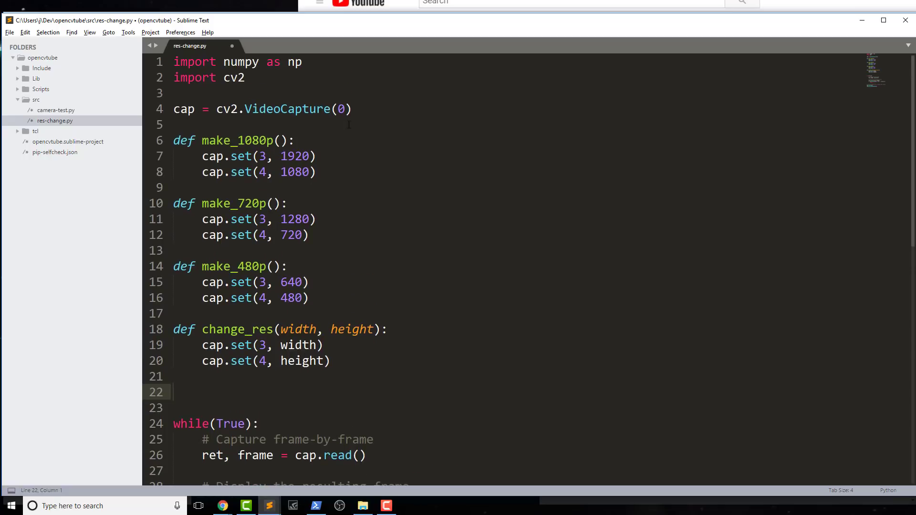
pyautogui.click(175, 108)
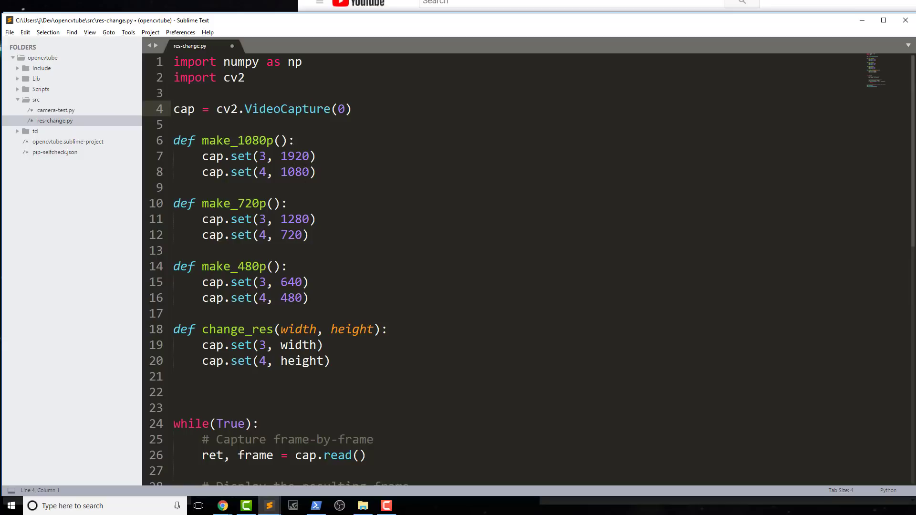
pyautogui.scroll(-3)
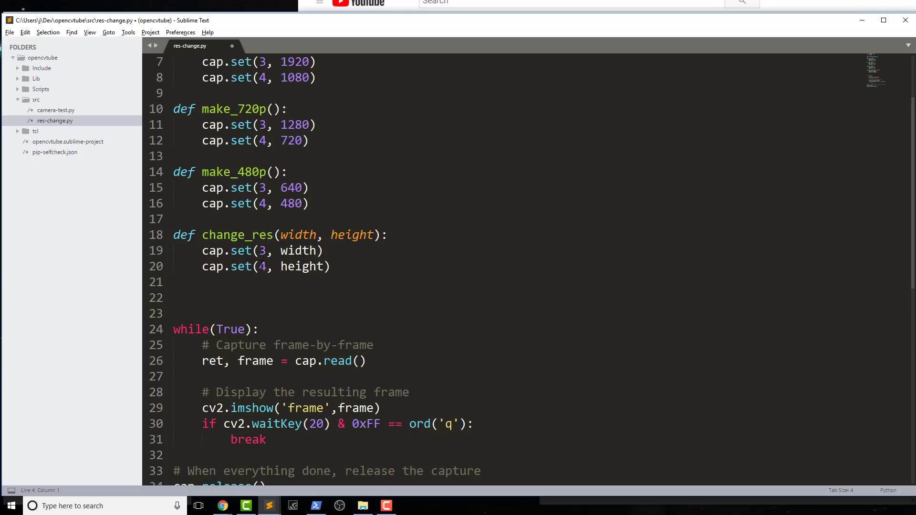
pyautogui.scroll(-3)
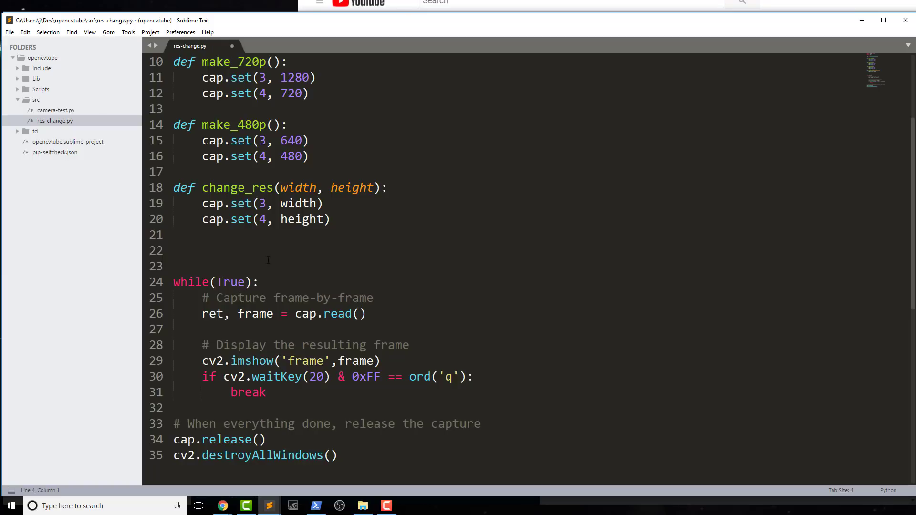
pyautogui.press('ctrl+s')
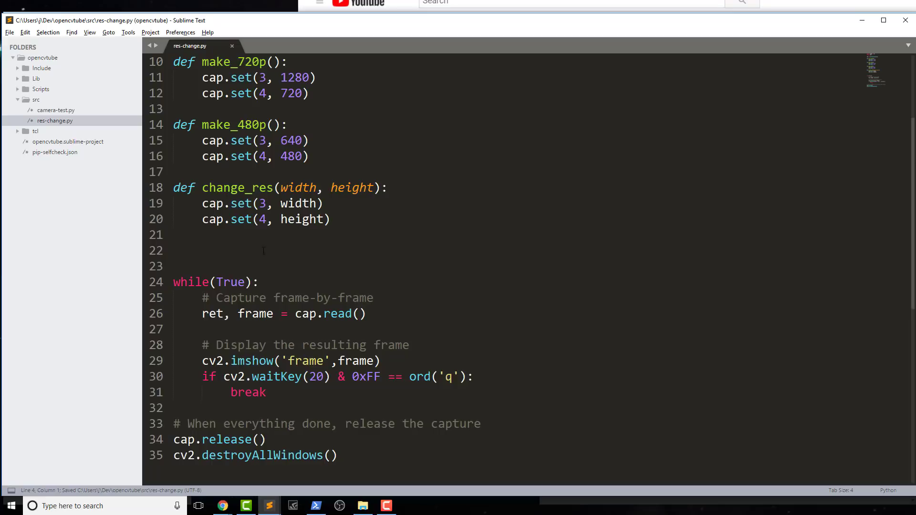
pyautogui.press('alt+tab')
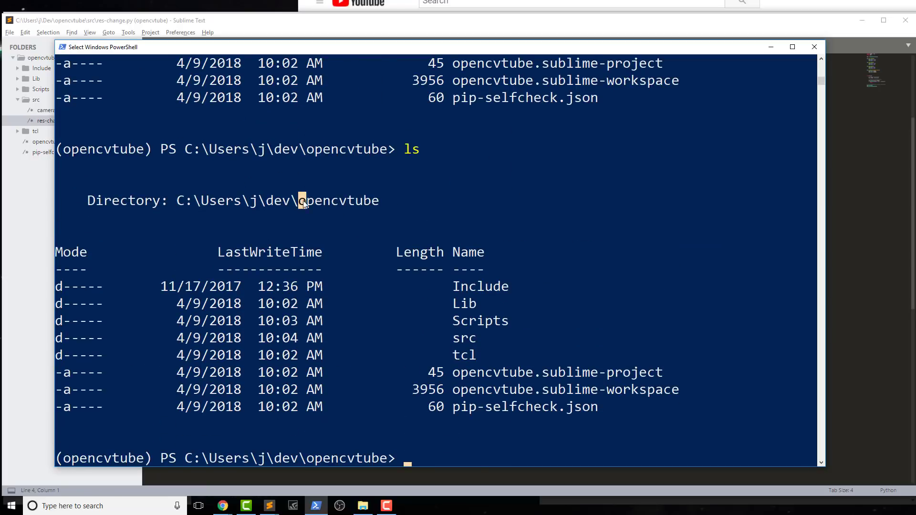
pyautogui.moveTo(390, 218)
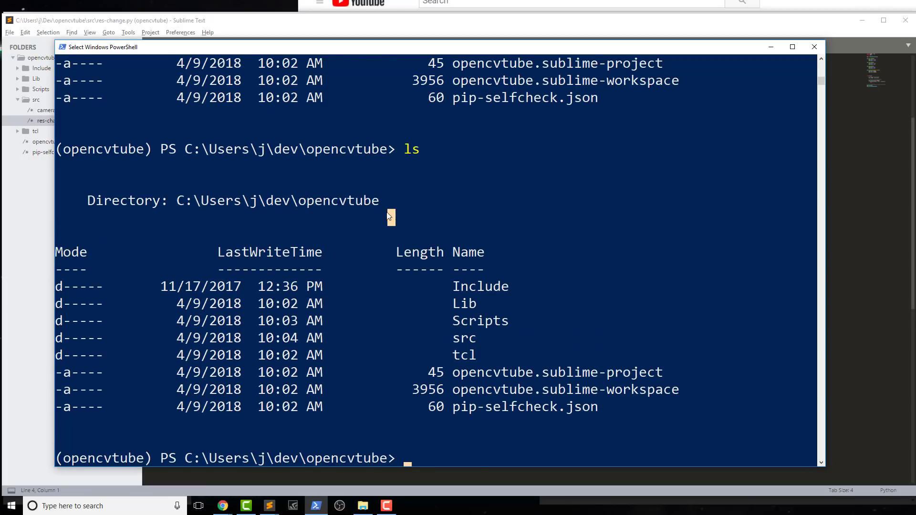
pyautogui.moveTo(299, 441)
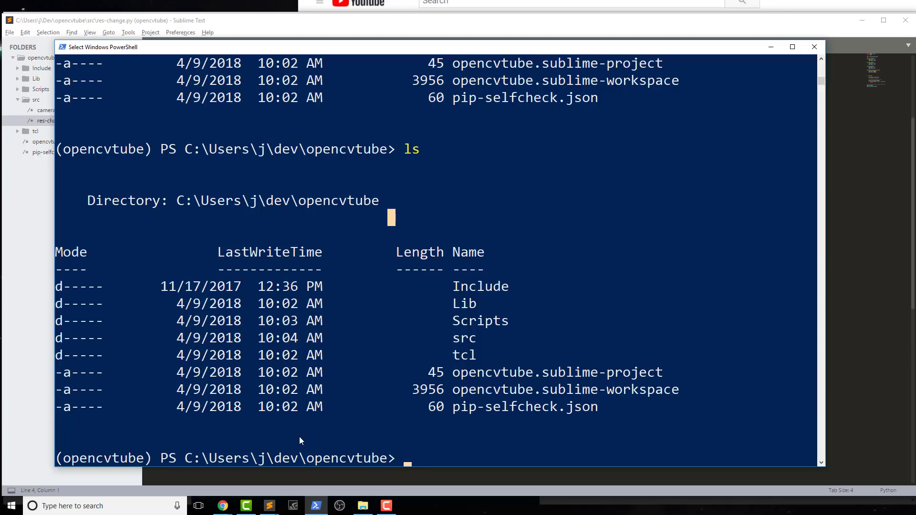
pyautogui.moveTo(457, 336)
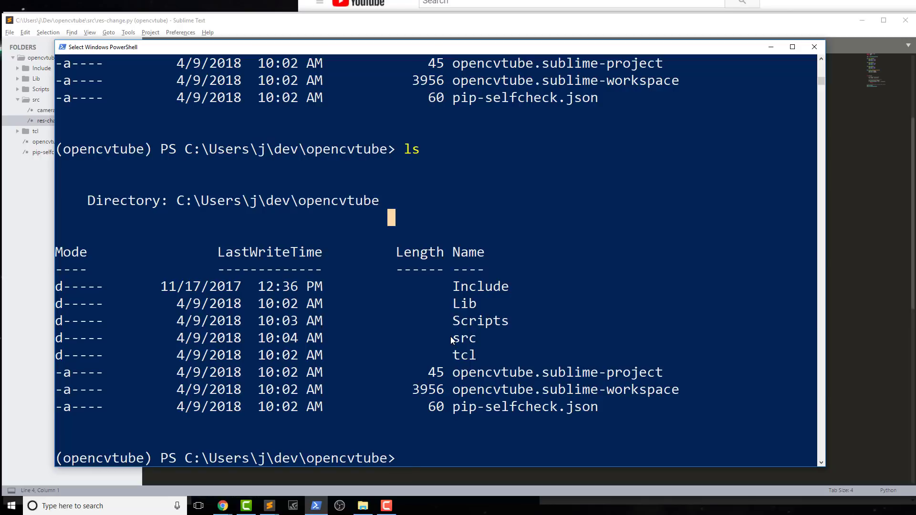
# - Run pip freeze, move into src, list its files, and run python res-change.py
pyautogui.write('pip freeze')
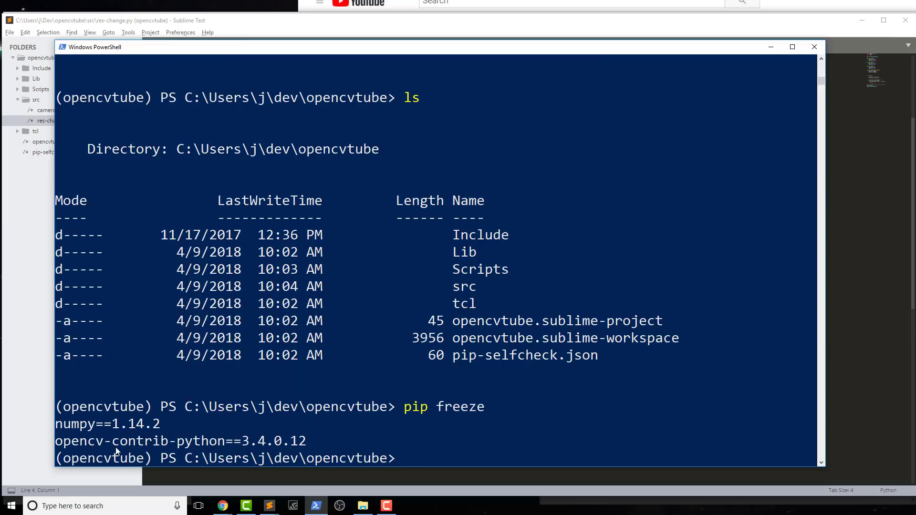
pyautogui.moveTo(102, 416)
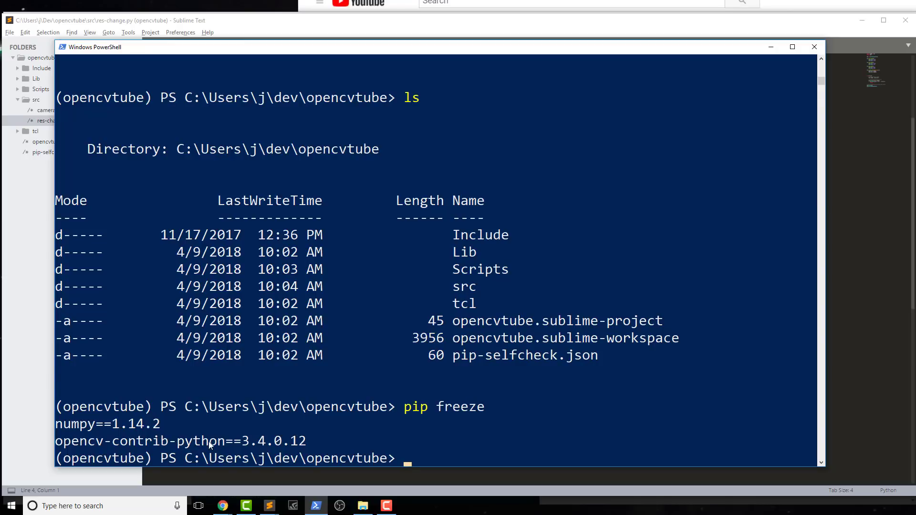
pyautogui.moveTo(296, 437)
pyautogui.write('l;s')
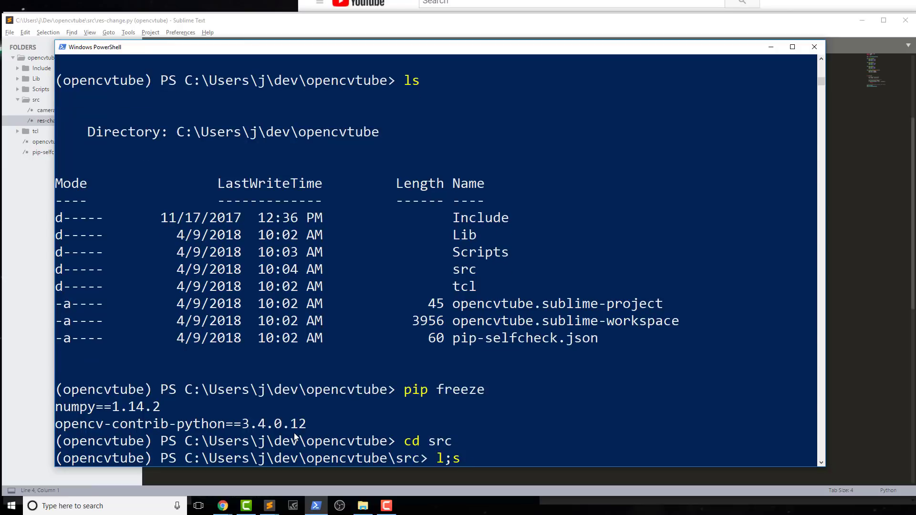
pyautogui.press('Enter')
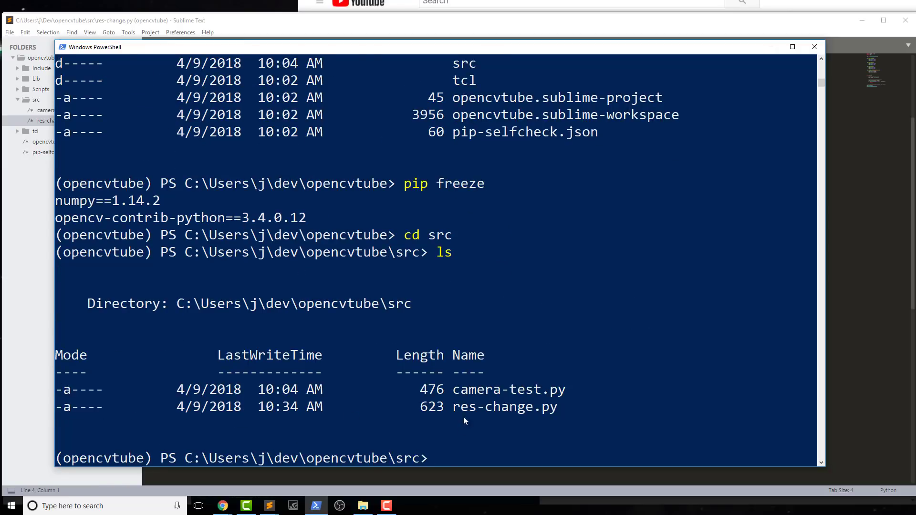
pyautogui.write('python')
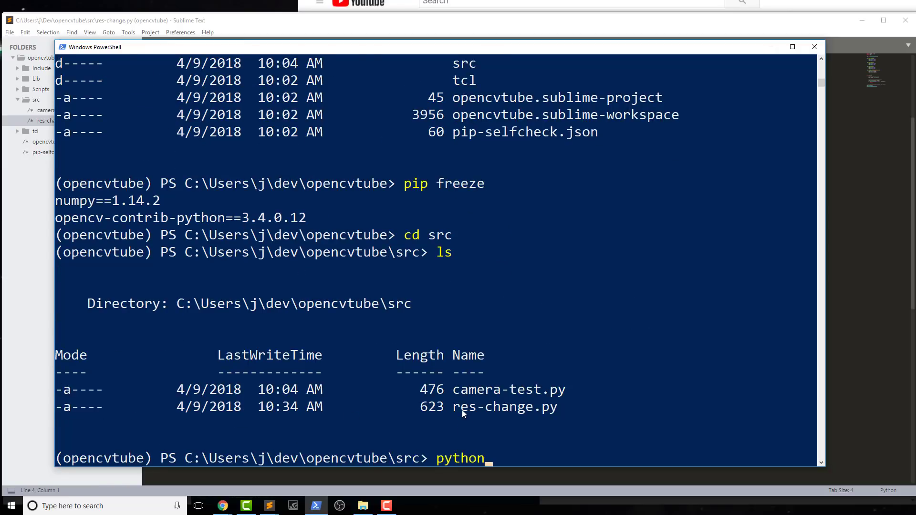
pyautogui.write('res-')
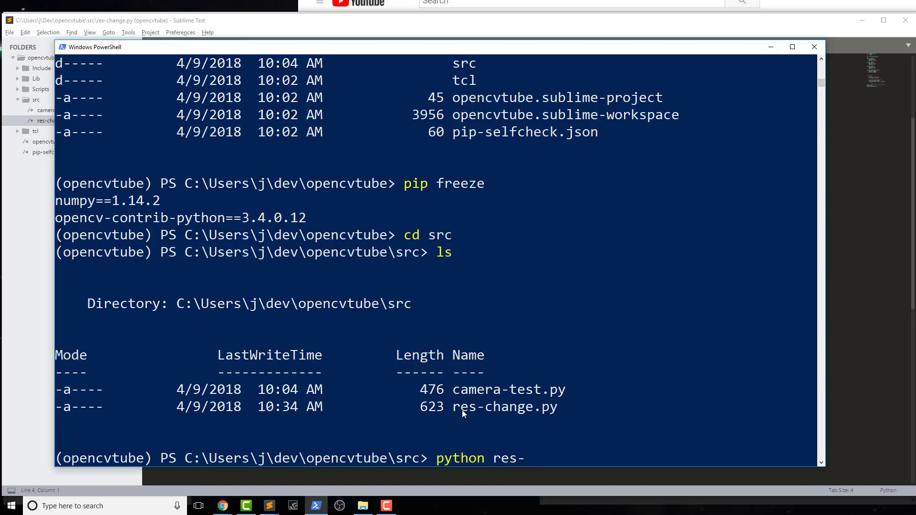
pyautogui.write('change.py')
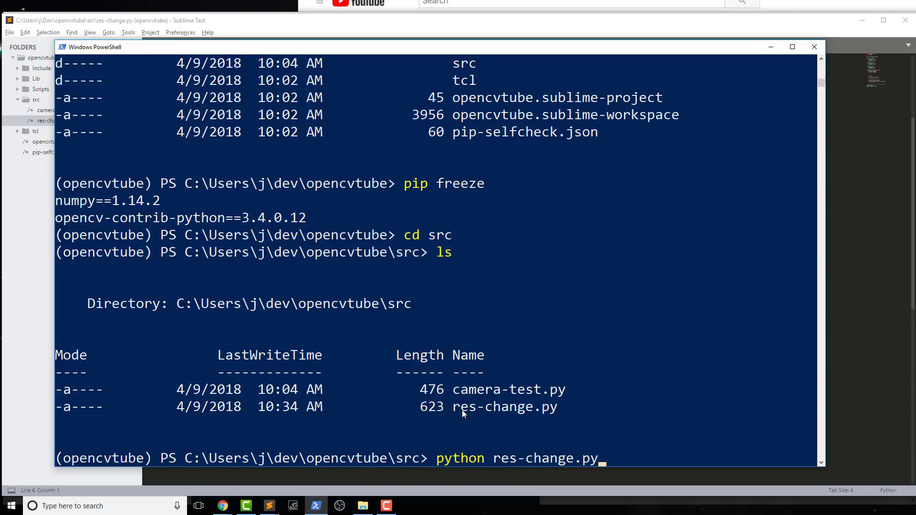
pyautogui.press('enter')
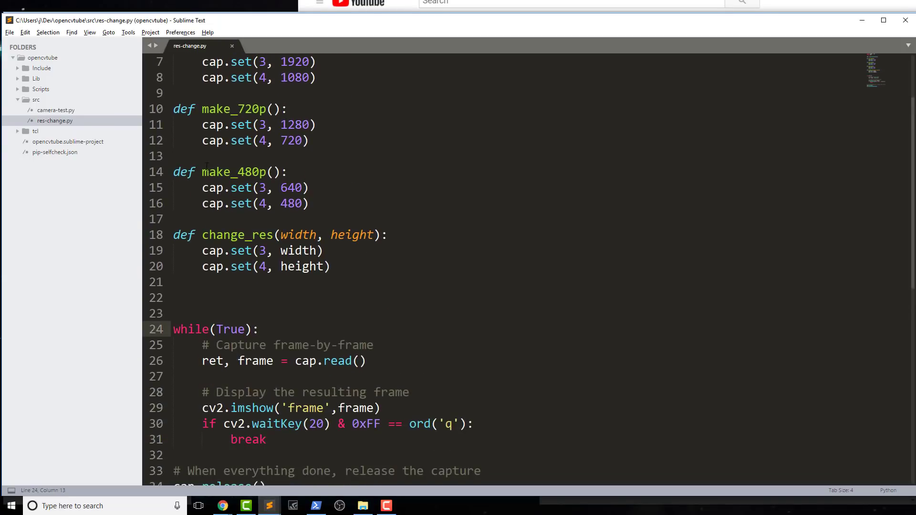
# - Call make_480p() above the capture loop, rerun, and reposition the webcam frame window
pyautogui.doubleClick(233, 172)
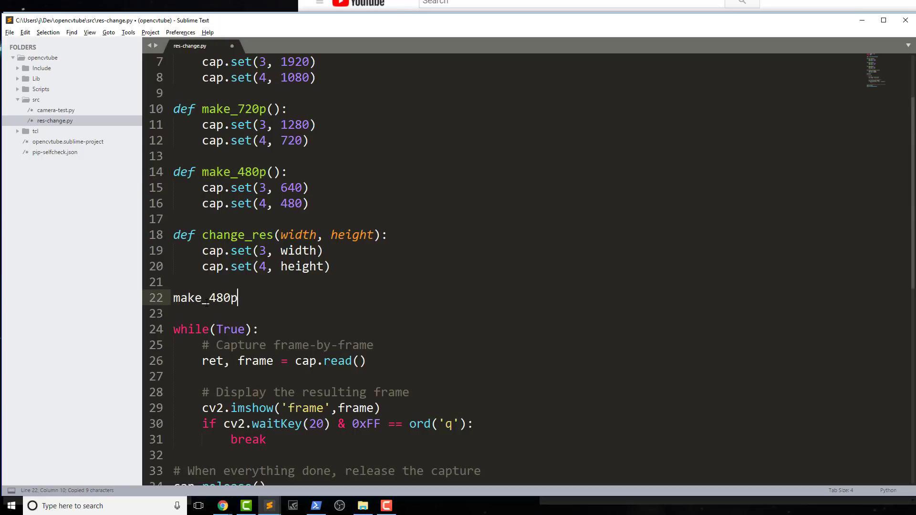
pyautogui.write('()')
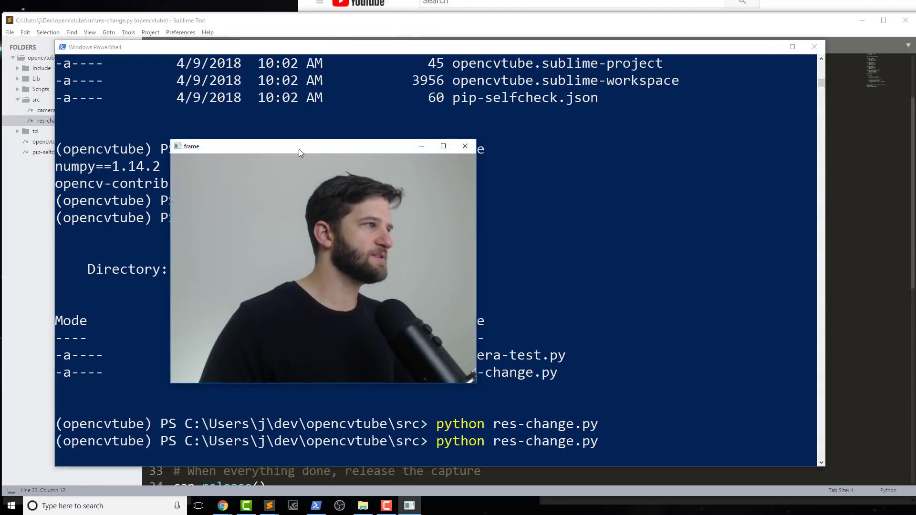
pyautogui.moveTo(298, 146); pyautogui.dragTo(374, 156)
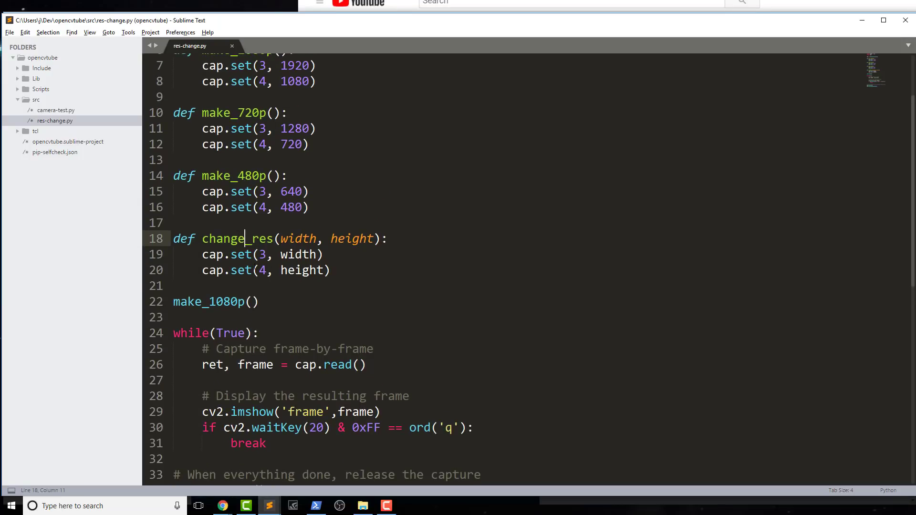
# - Add change_res(4000, 2000) below make_1080p(), comment out make_1080p(), and save
pyautogui.doubleClick(236, 238)
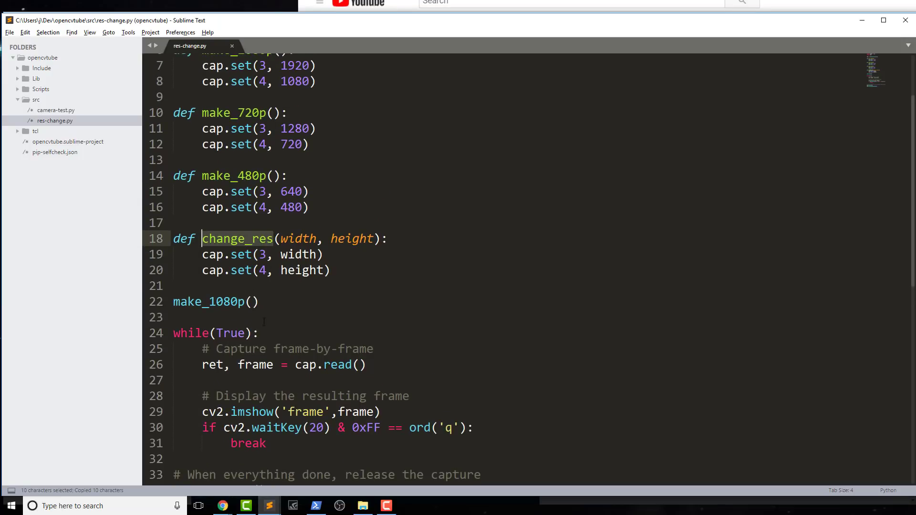
pyautogui.write('change_res')
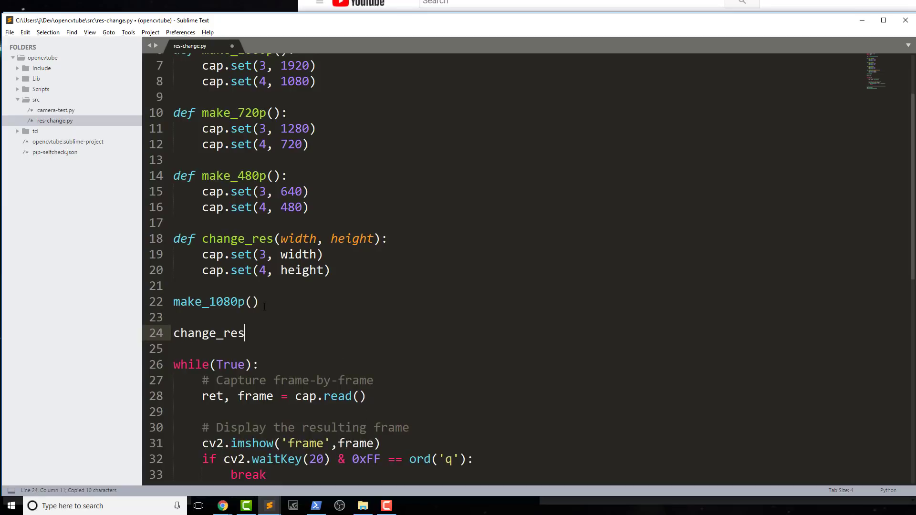
pyautogui.write('()')
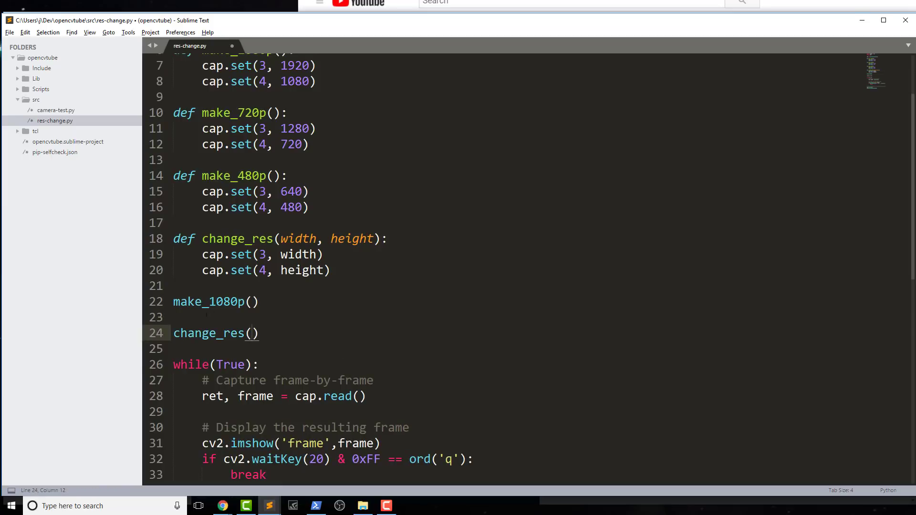
pyautogui.moveTo(173, 301); pyautogui.dragTo(173, 317)
pyautogui.write('#')
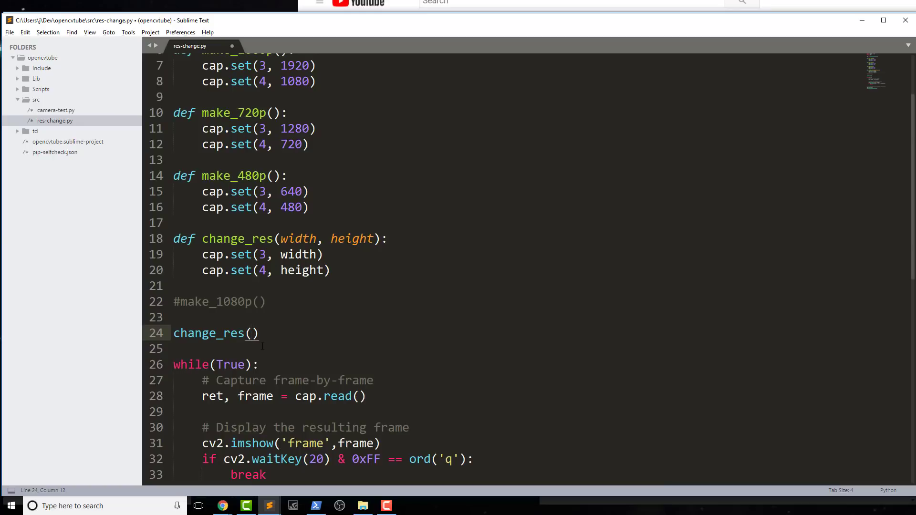
pyautogui.write('400')
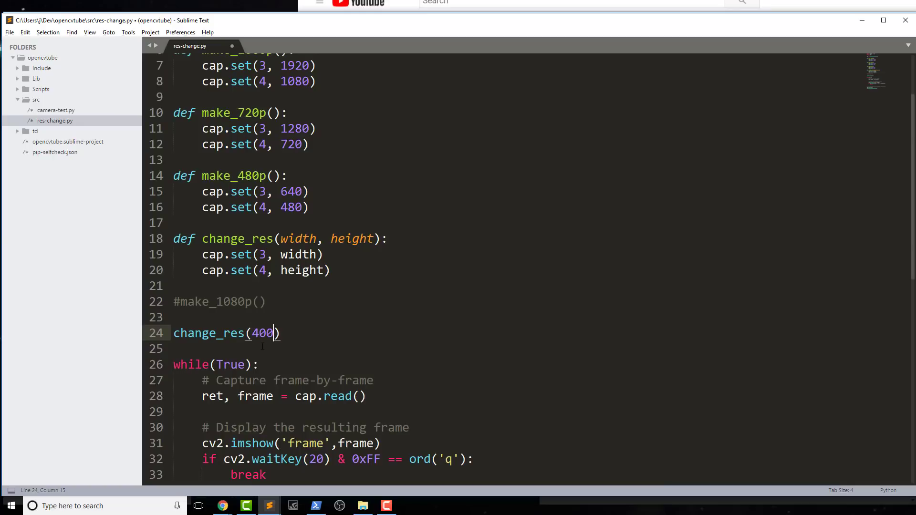
pyautogui.write('0, 2000')
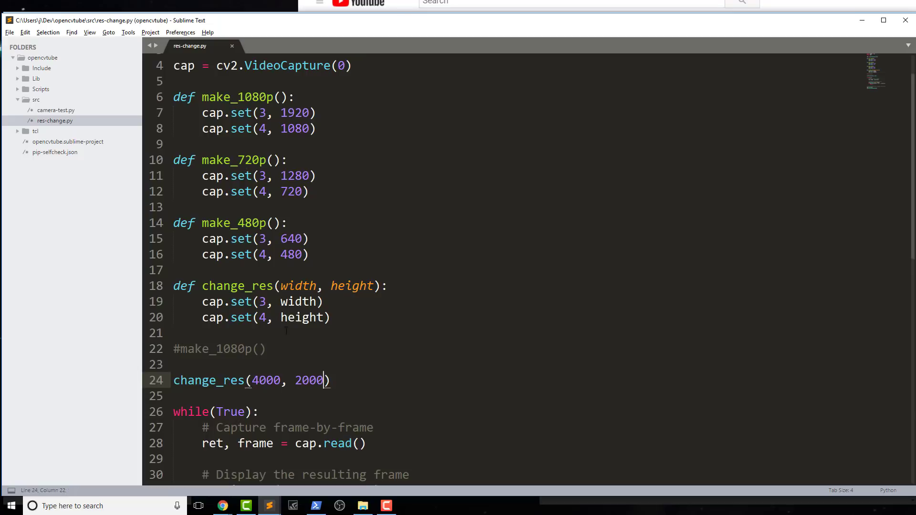
pyautogui.press('ctrl+s')
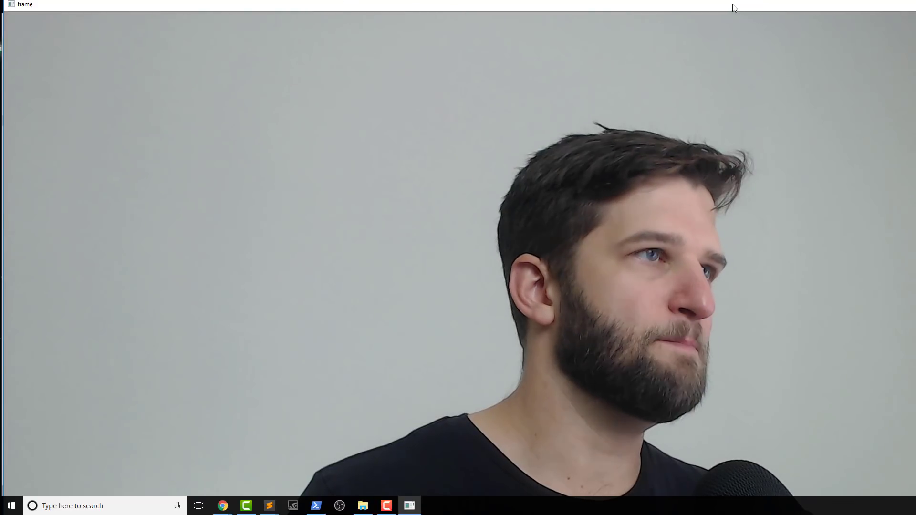
pyautogui.moveTo(130, 33)
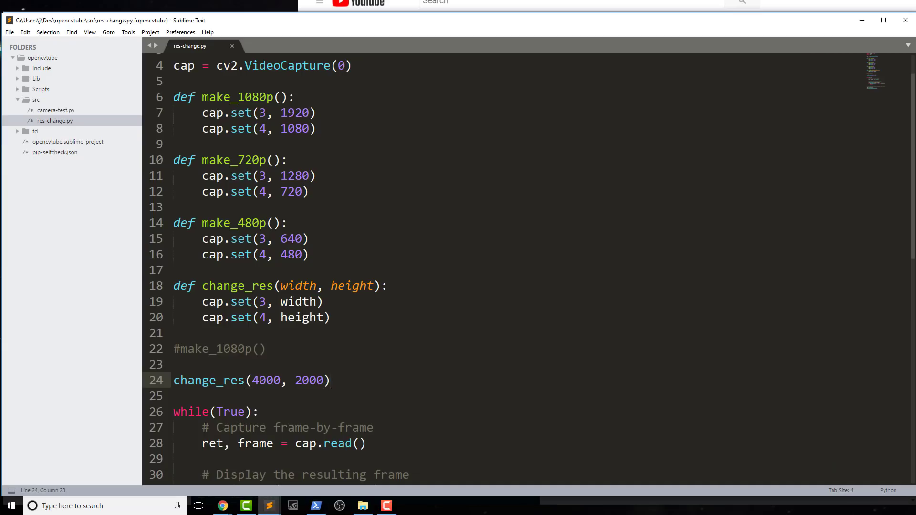
# - Comment out the change_res(4000, 2000) and make_1080p() lines and save res-change.py
pyautogui.click(329, 380)
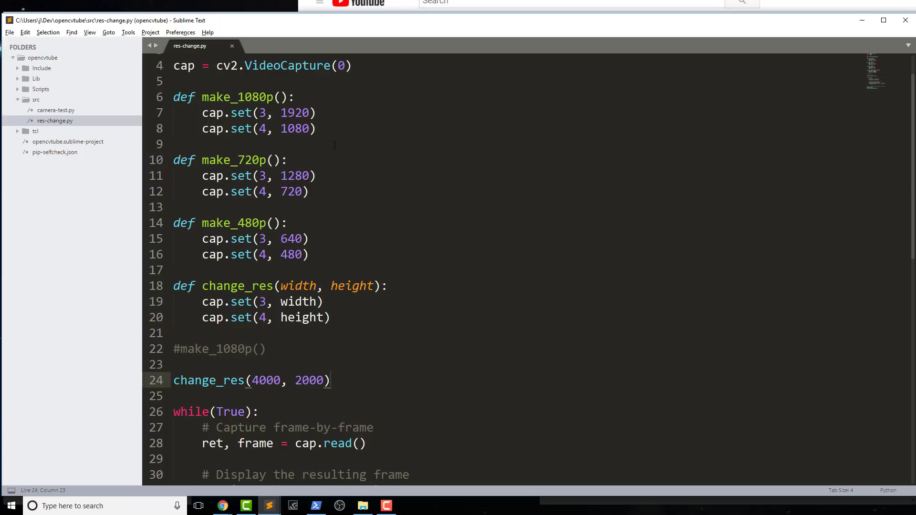
pyautogui.moveTo(201, 112); pyautogui.dragTo(315, 128)
pyautogui.write('# ')
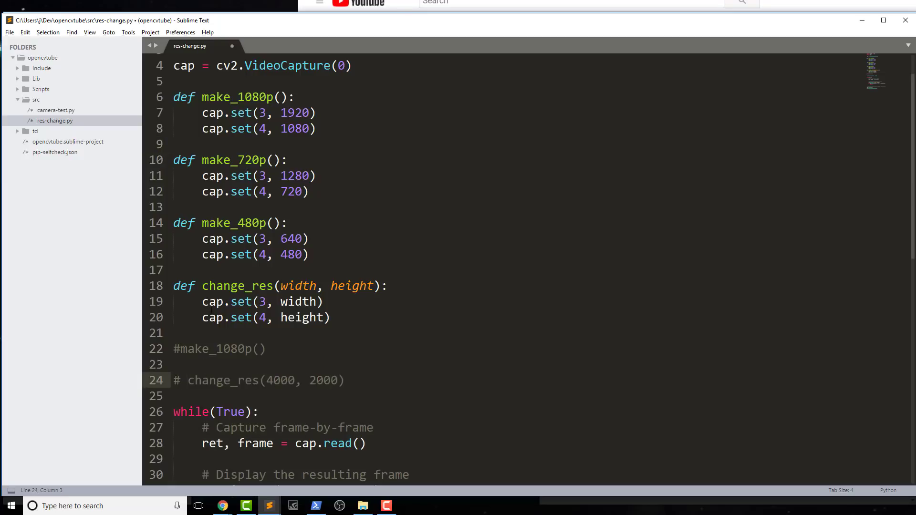
pyautogui.press('ctrl+s')
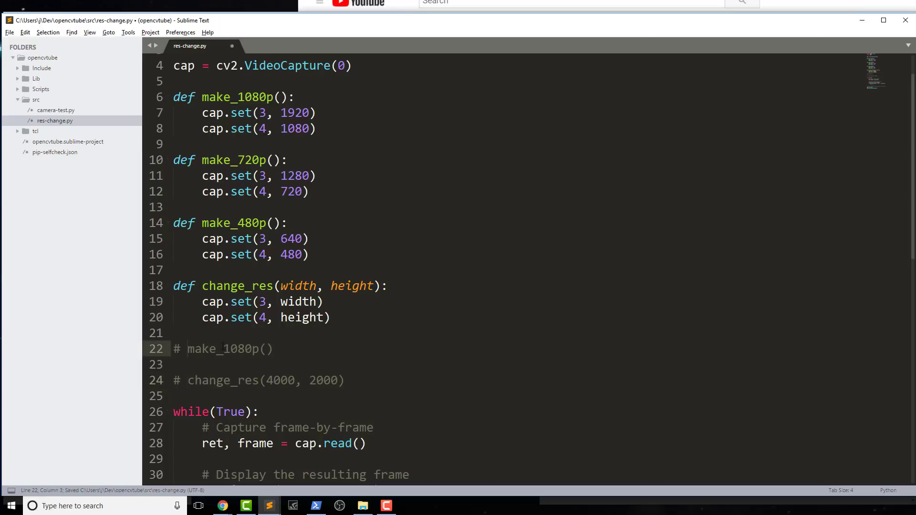
pyautogui.click(187, 349)
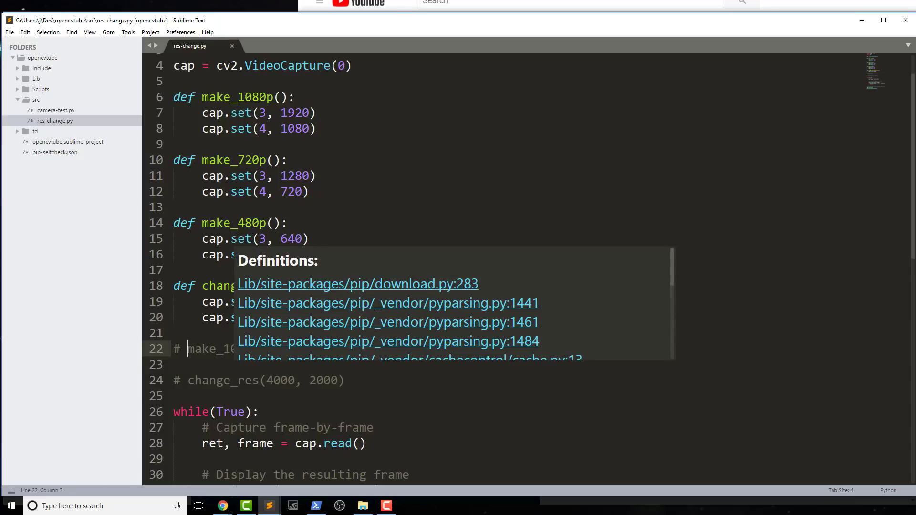
pyautogui.press('escape')
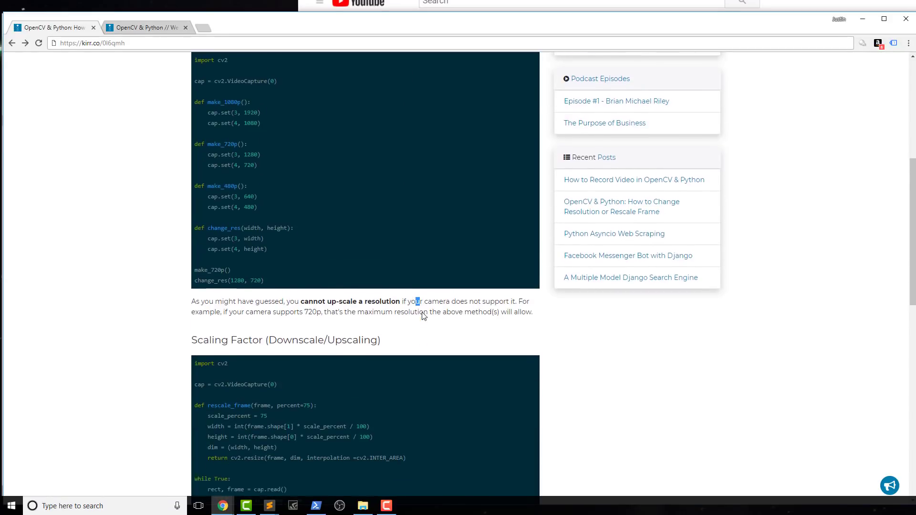
# - Scroll to the Scaling Factor section and select the rescale_frame function code
pyautogui.scroll(-3)
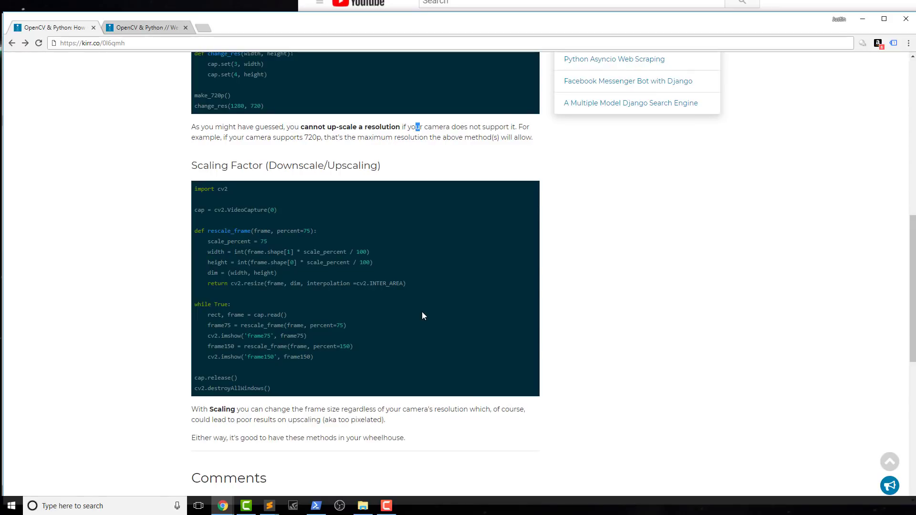
pyautogui.moveTo(415, 323)
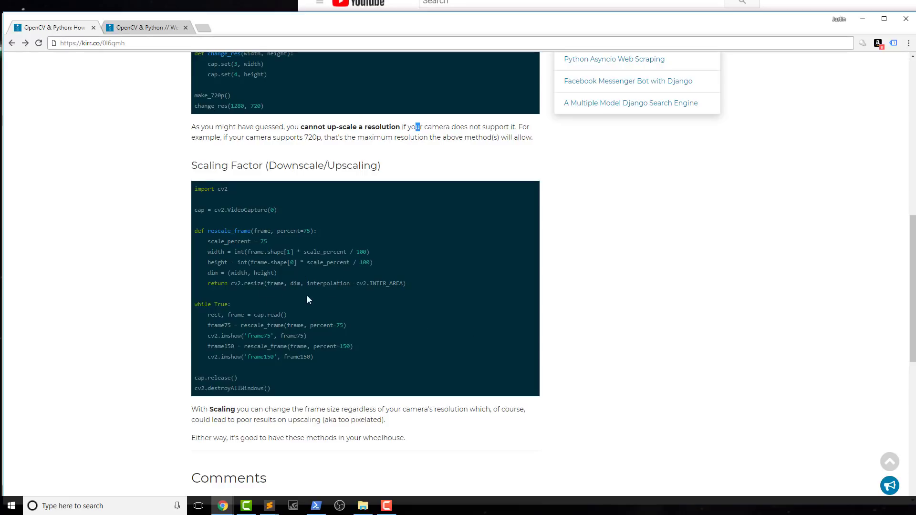
pyautogui.moveTo(195, 230); pyautogui.dragTo(406, 283)
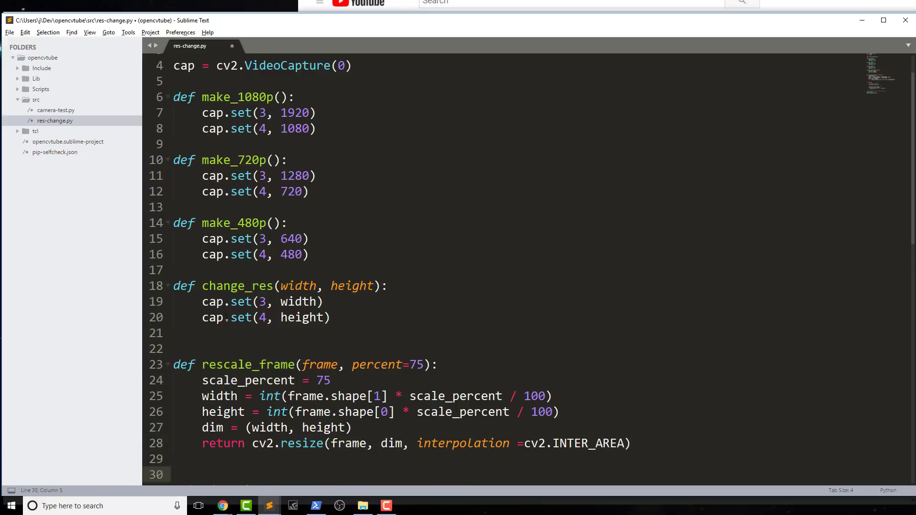
# - Paste rescale_frame in place of the commented-out resolution calls
pyautogui.scroll(-3)
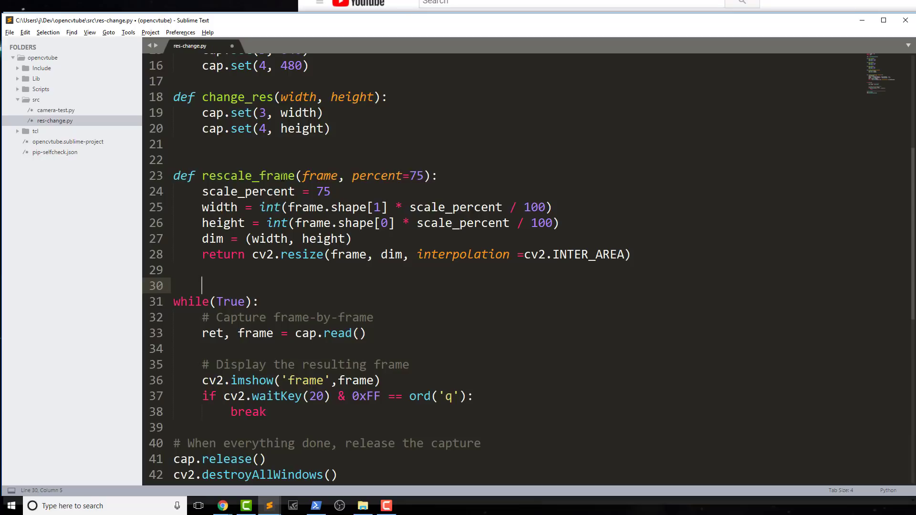
# - Add a frame = rescale_frame(frame, ...) line inside the capture loop
pyautogui.doubleClick(247, 176)
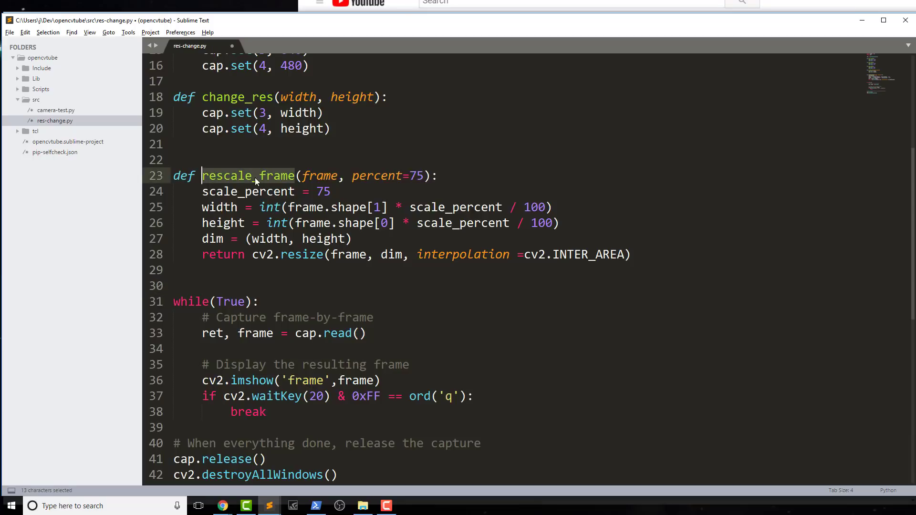
pyautogui.press('ctrl+c')
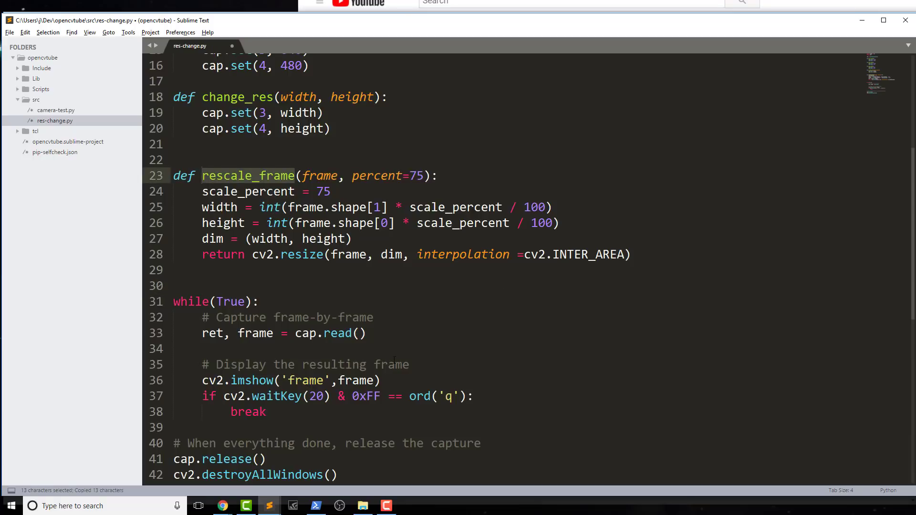
pyautogui.write('f')
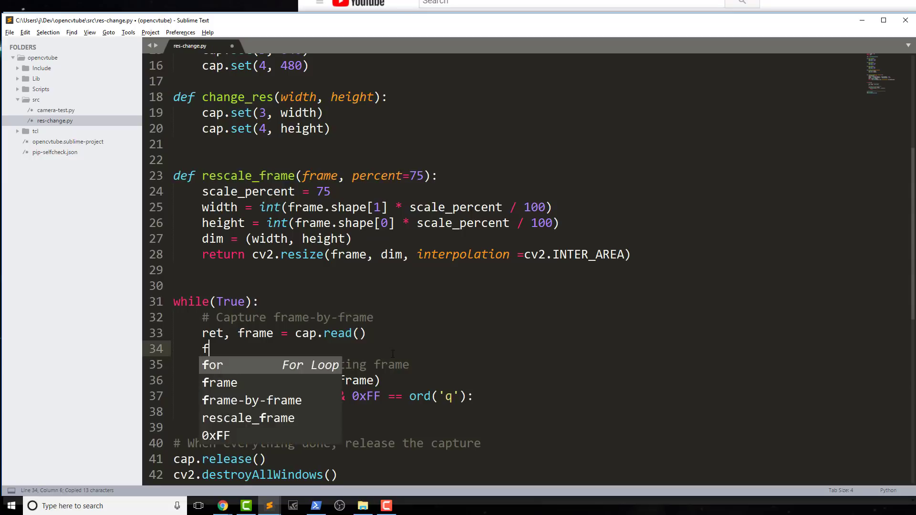
pyautogui.write('rame = rescale_frame')
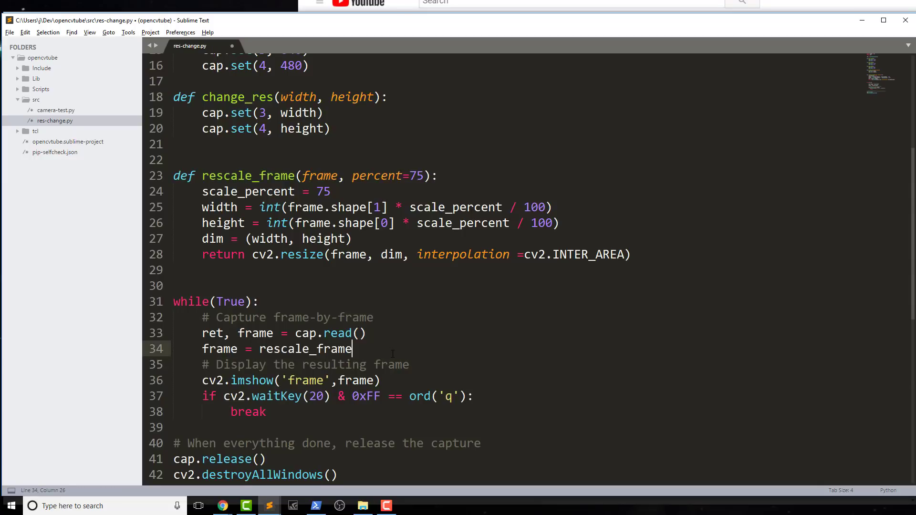
pyautogui.write('(frame,')
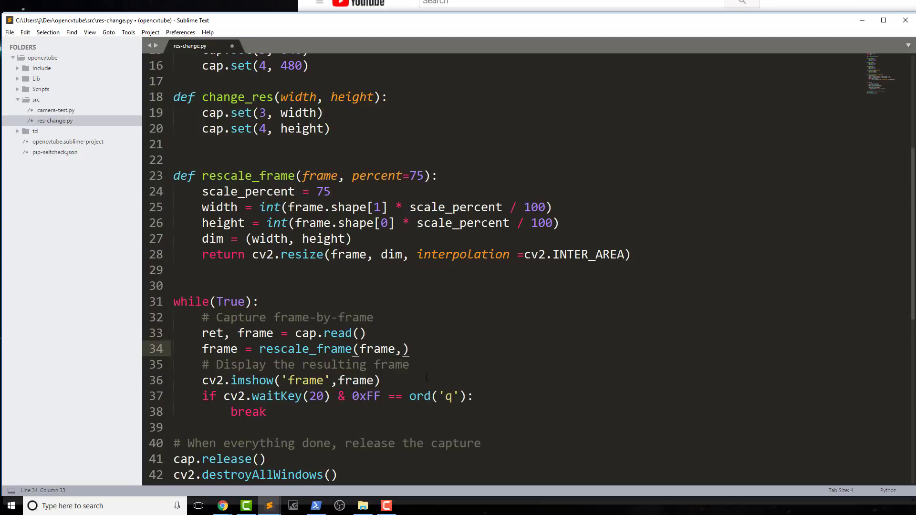
# - Set percent=30 in the rescale_frame call and save res-change.py
pyautogui.doubleClick(376, 349)
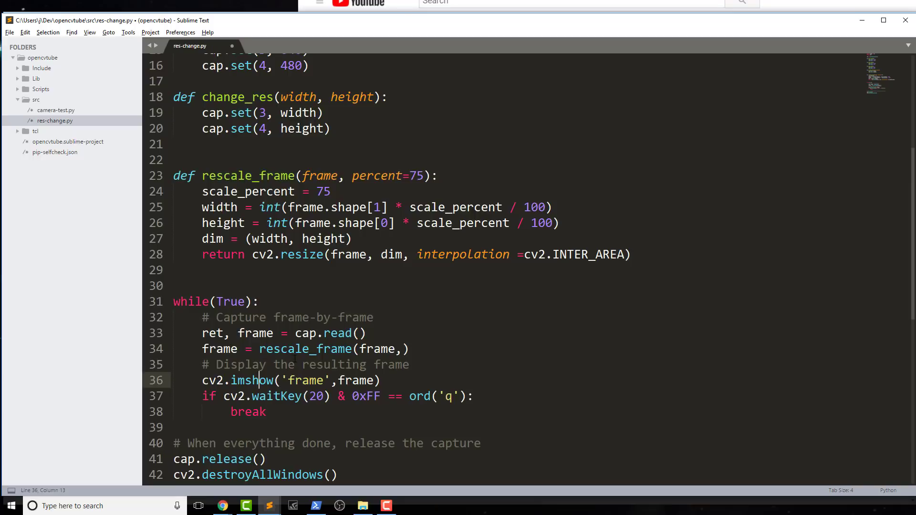
pyautogui.write('percent=')
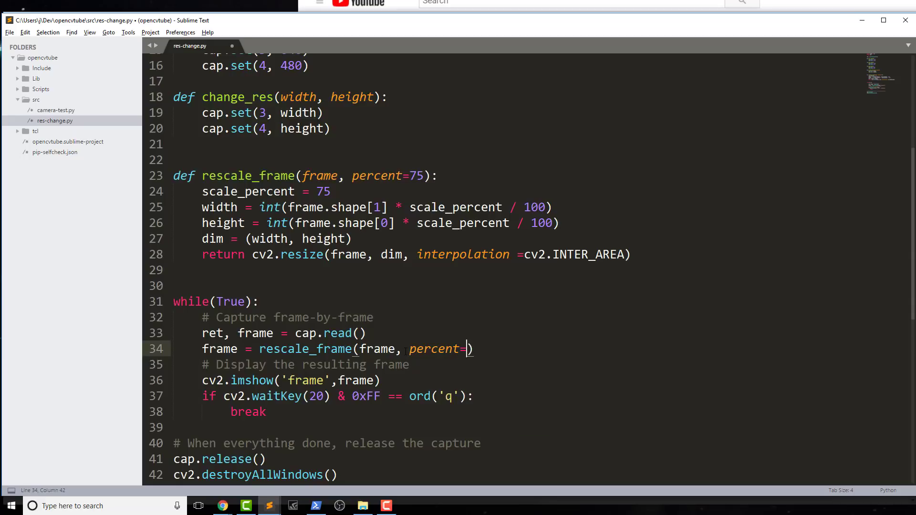
pyautogui.write('30')
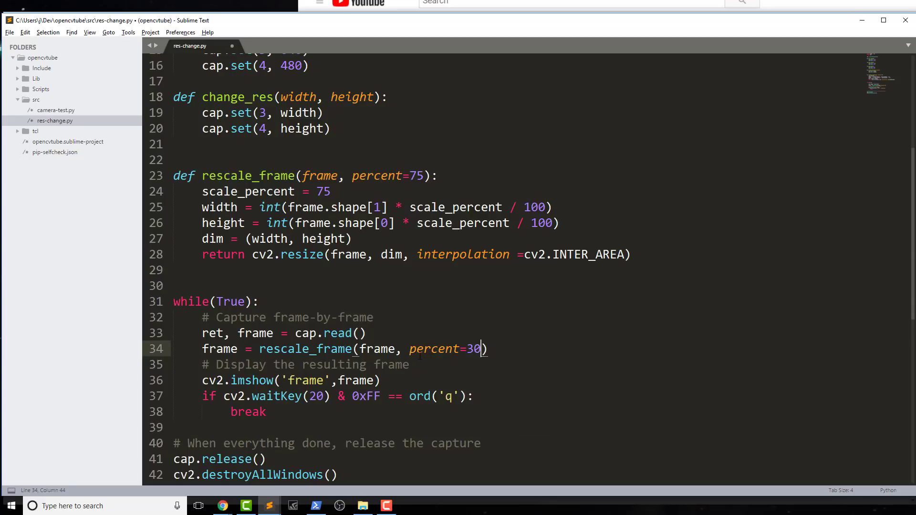
pyautogui.press('ctrl+s')
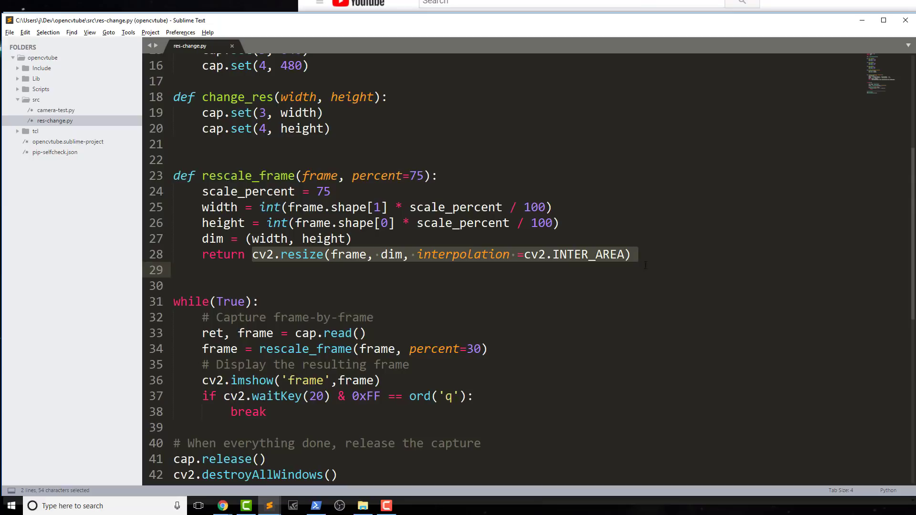
pyautogui.click(174, 286)
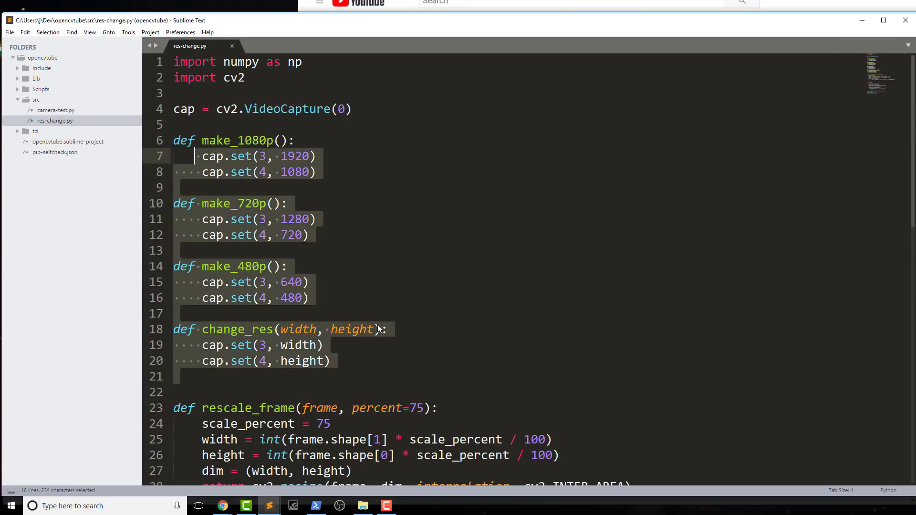
pyautogui.scroll(-3)
pyautogui.write('frame = rescale_frame(frame, percent=30)')
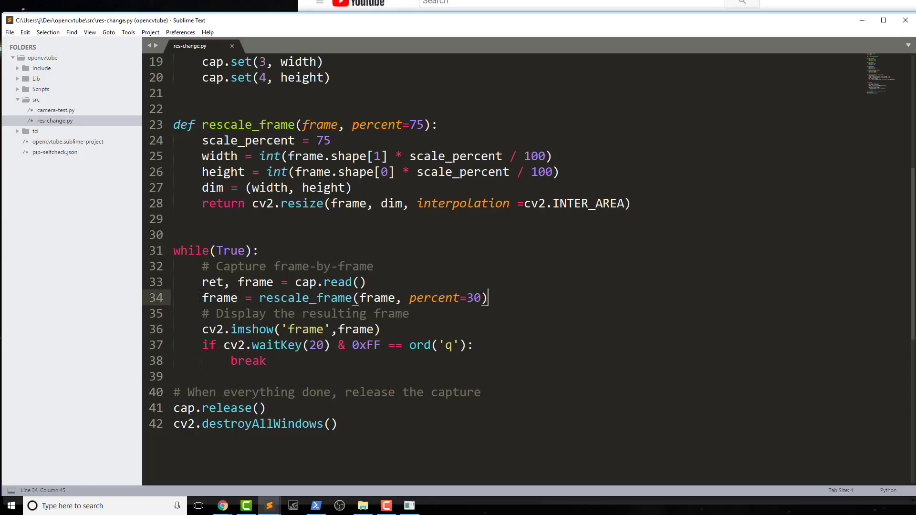
# - Duplicate the rescale line as frame2 with percent=500 and show frame2 in its own window
pyautogui.moveTo(202, 298); pyautogui.dragTo(487, 297)
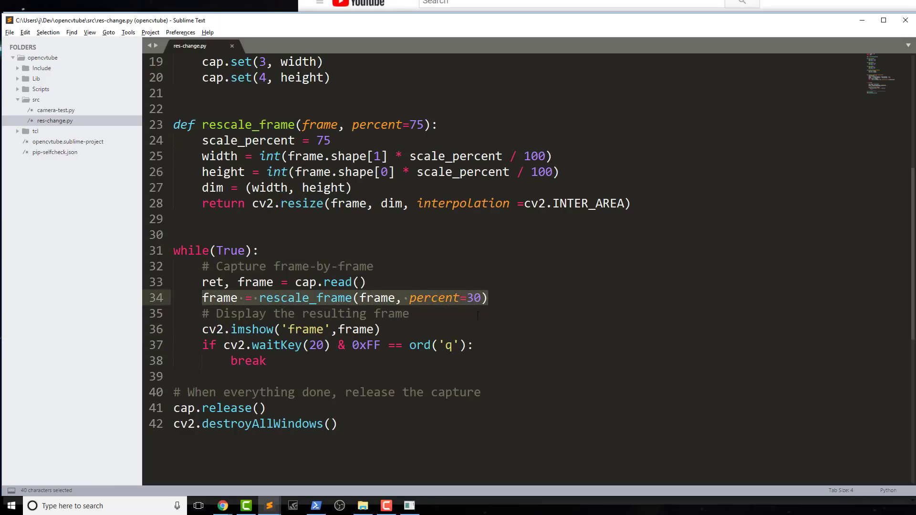
pyautogui.press('ctrl+v')
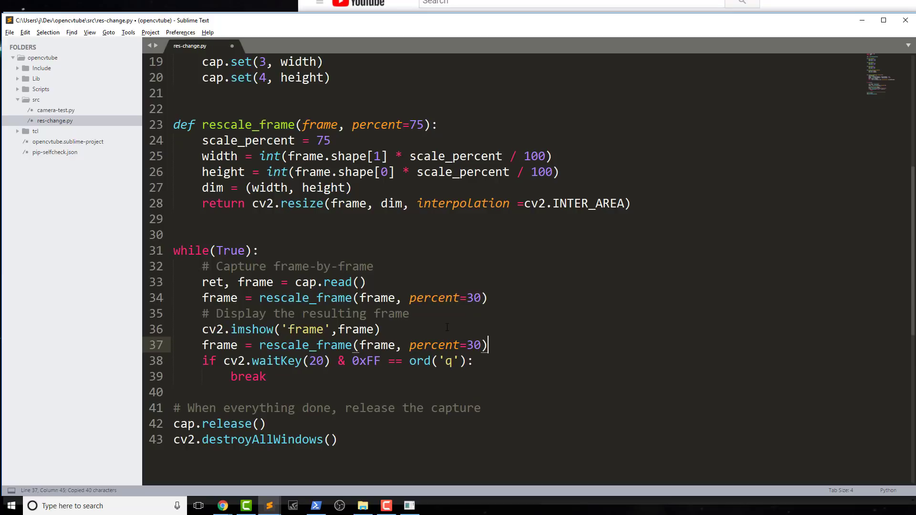
pyautogui.write('14')
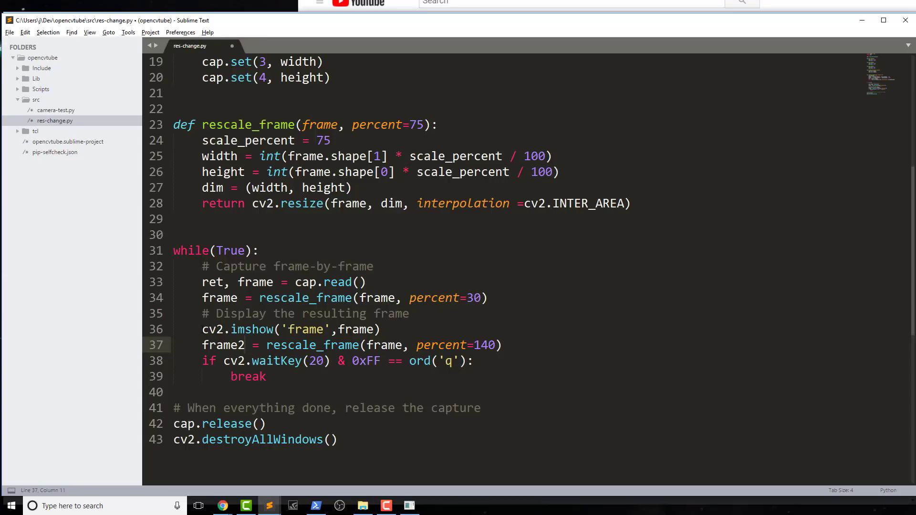
pyautogui.tripleClick(290, 328)
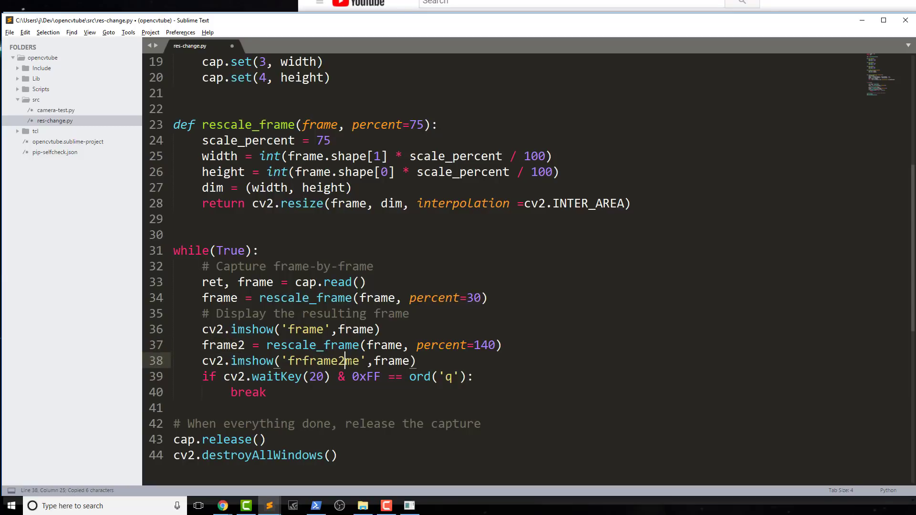
pyautogui.write('frame2')
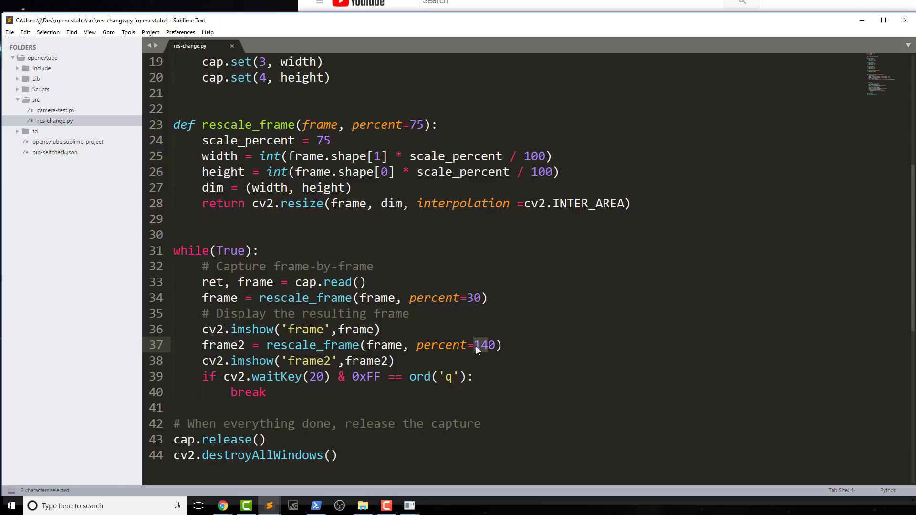
pyautogui.write('500')
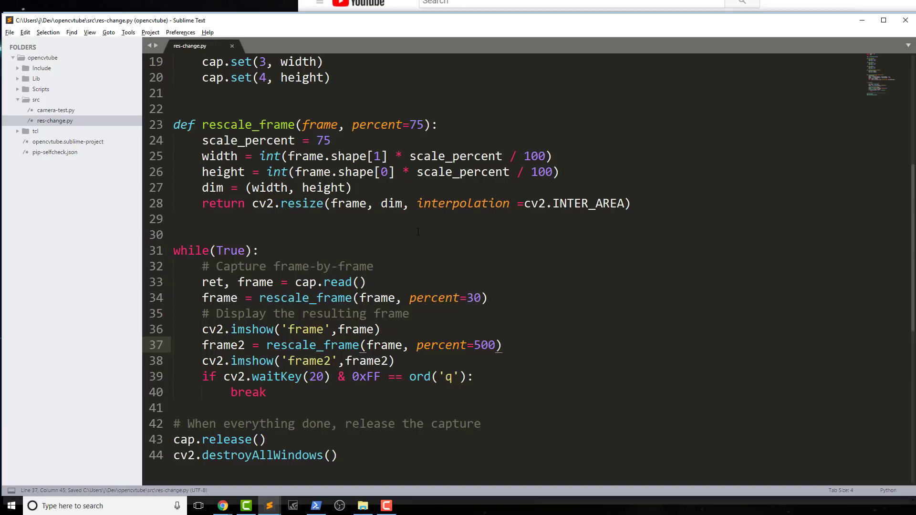
# - Switch to the PowerShell window to run res-change.py
pyautogui.click(315, 505)
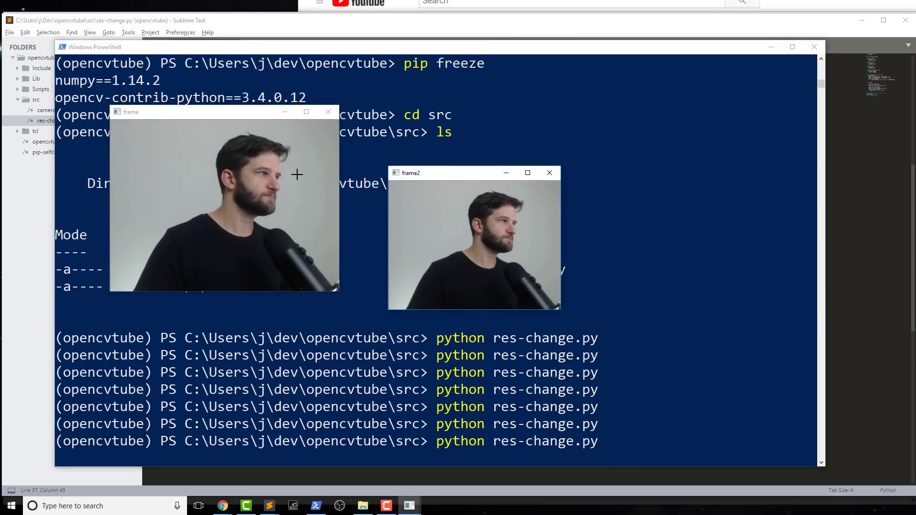
pyautogui.moveTo(624, 264)
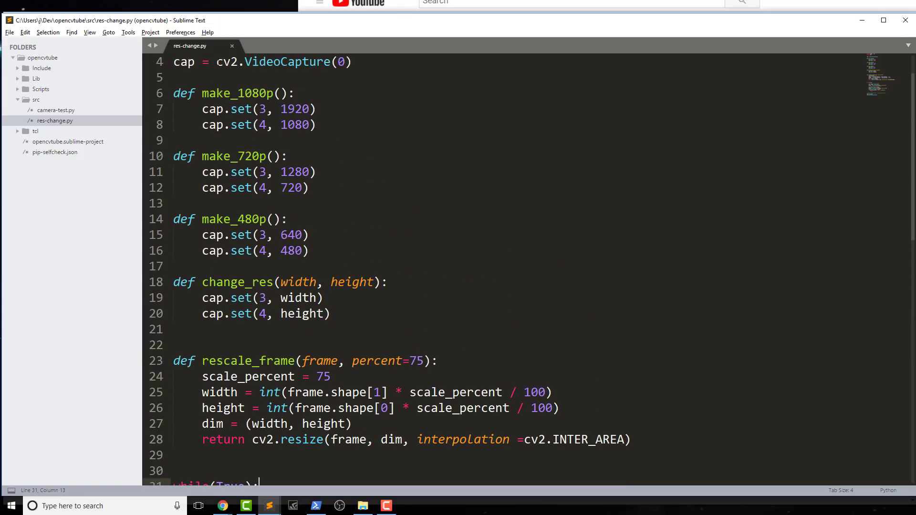
pyautogui.scroll(-3)
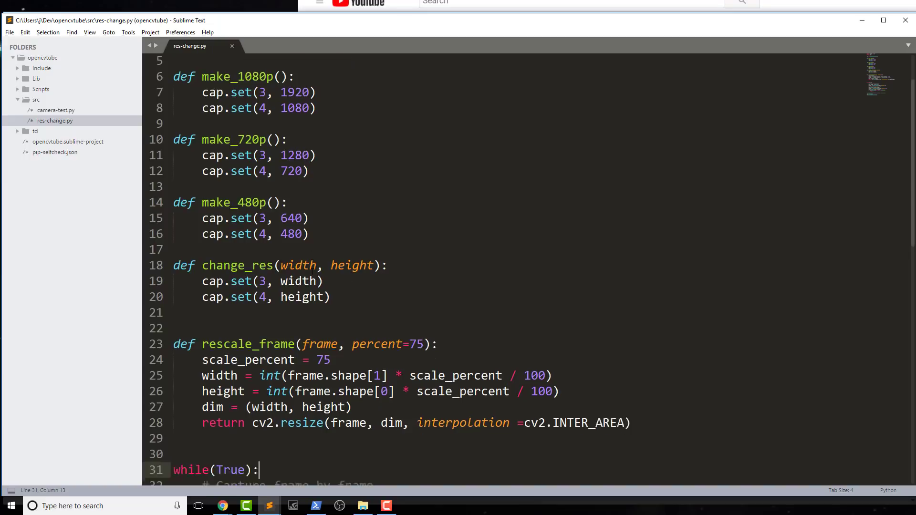
pyautogui.scroll(-3)
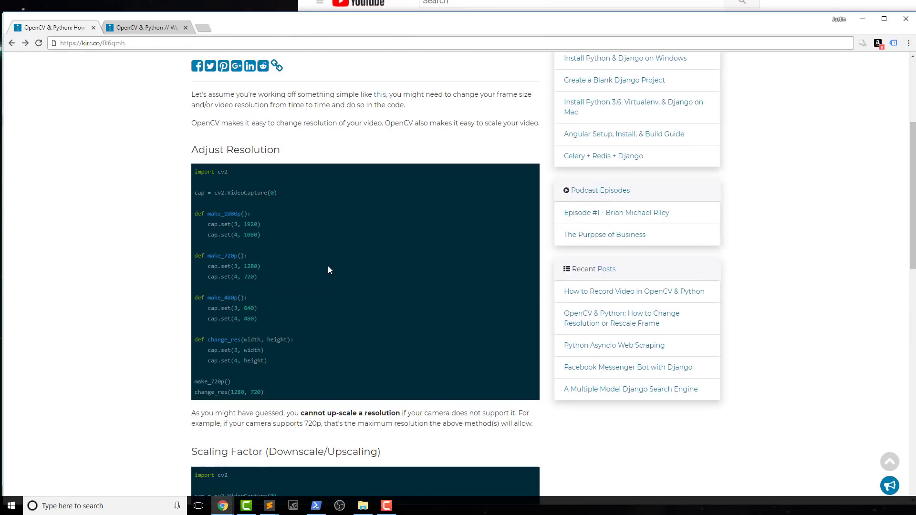
pyautogui.scroll(3)
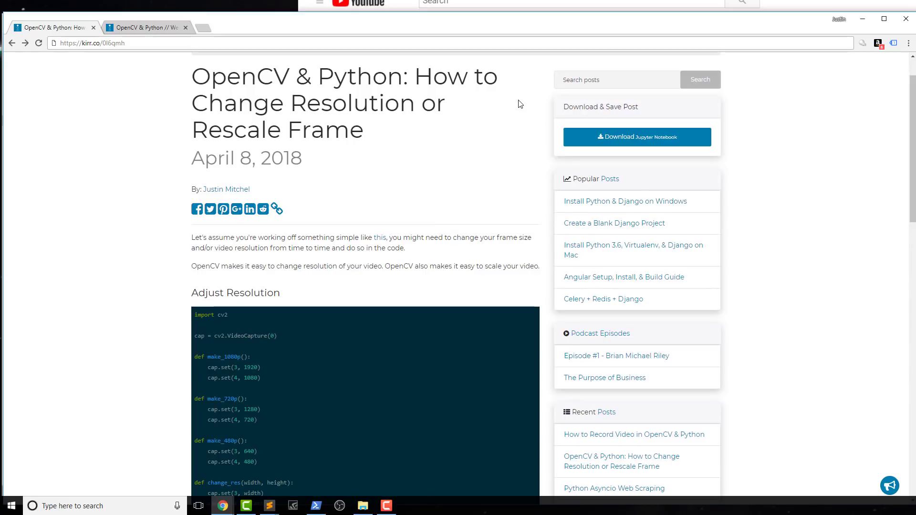
pyautogui.moveTo(504, 90)
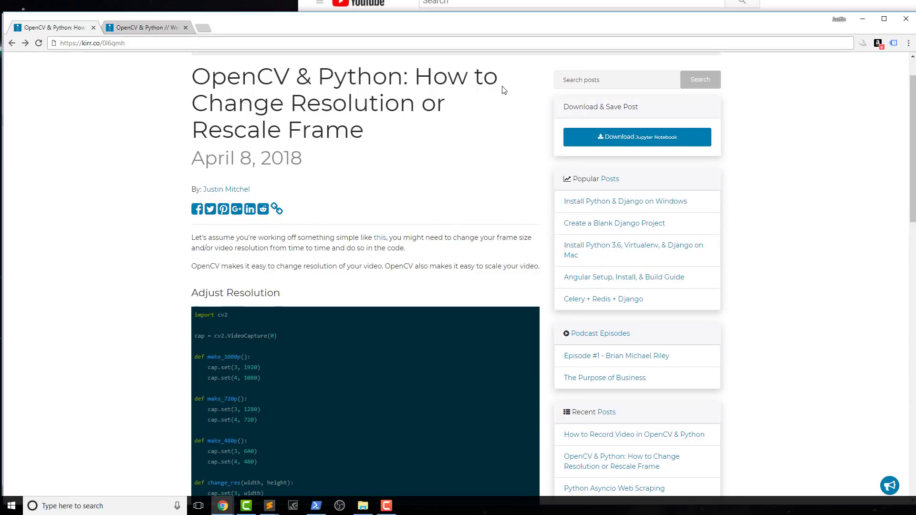
pyautogui.moveTo(501, 84)
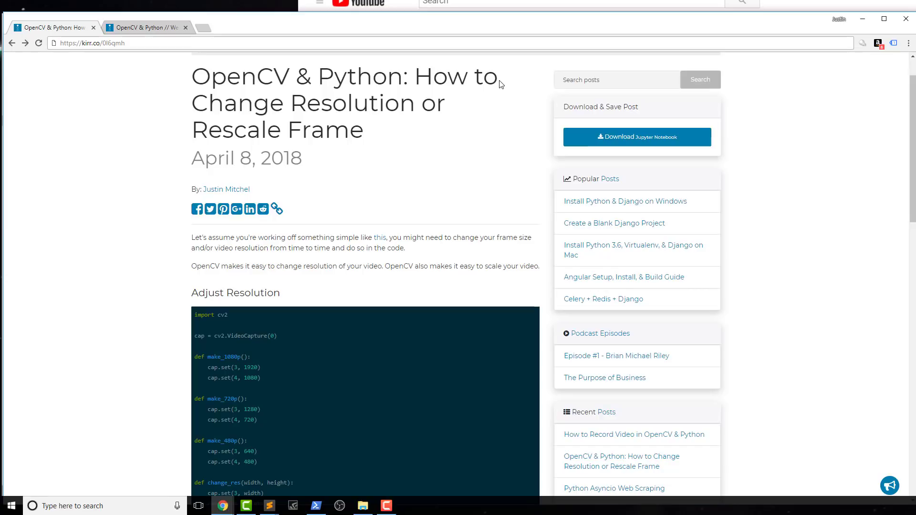
pyautogui.moveTo(496, 88)
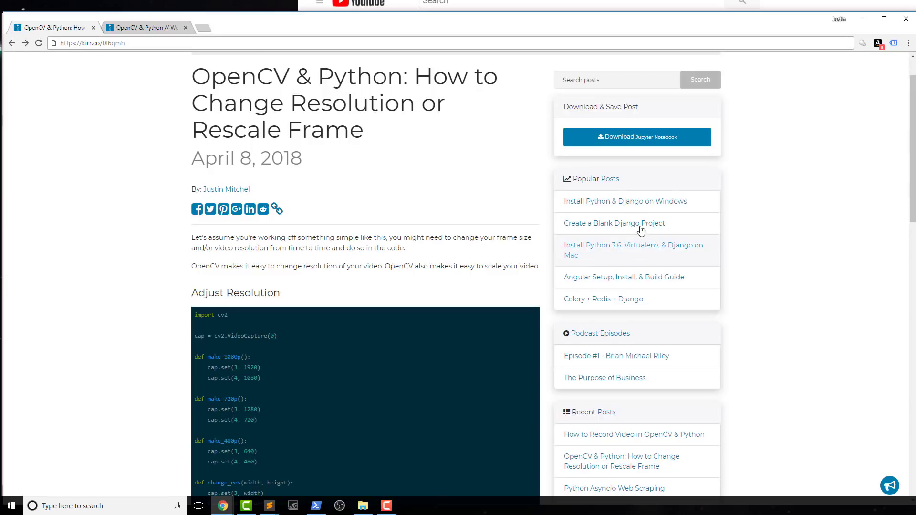
pyautogui.moveTo(605, 210)
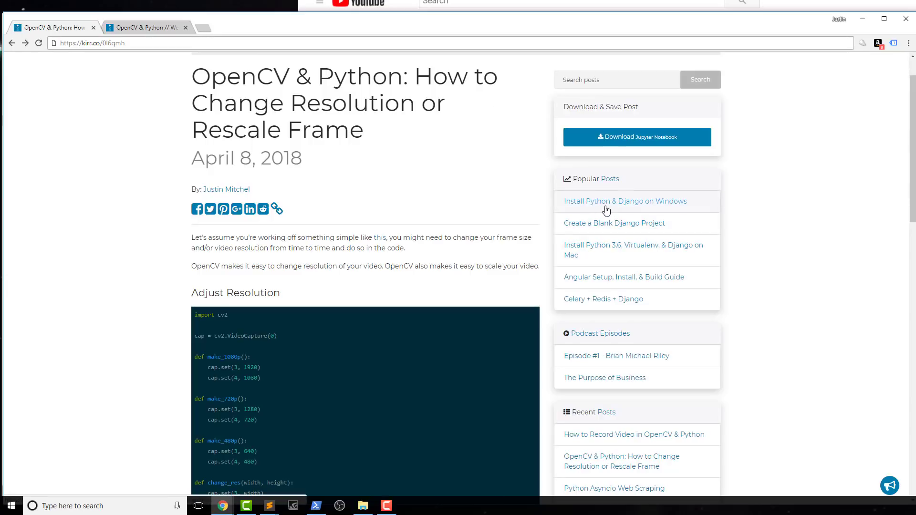
pyautogui.moveTo(528, 174)
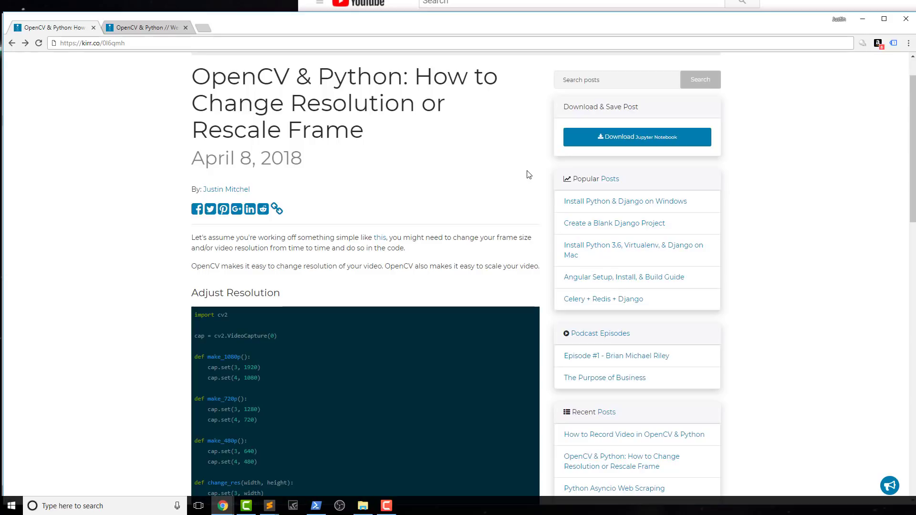
pyautogui.moveTo(840, 10)
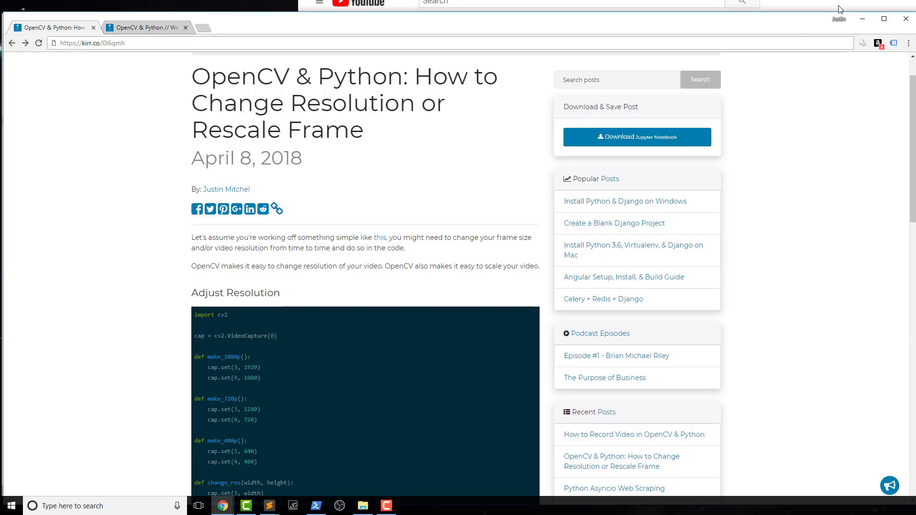